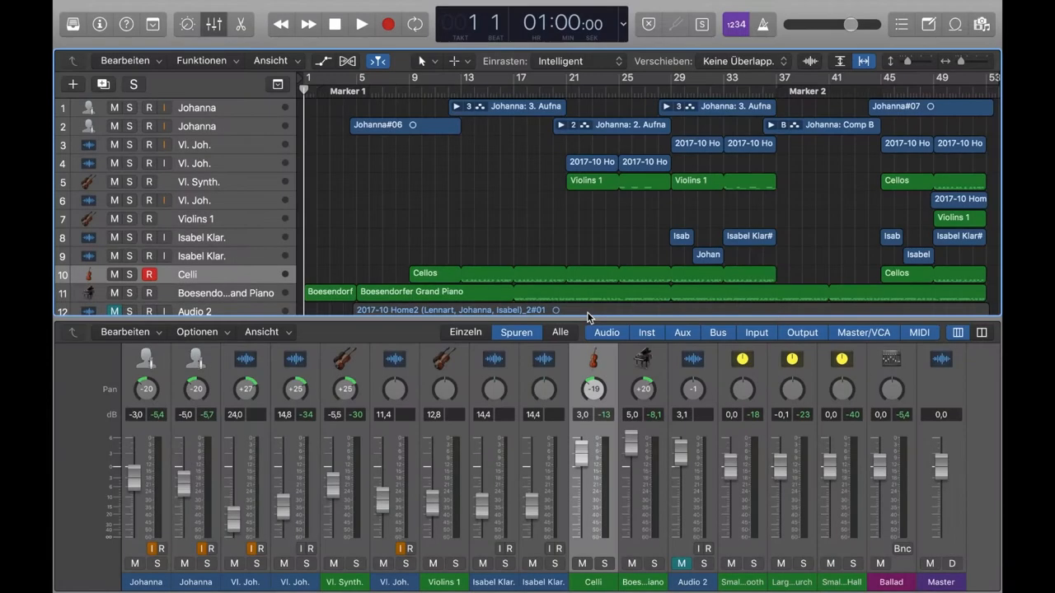
Step: Start song playback from bar 1 so the piano and reverb channels show signal
left_click(361, 24)
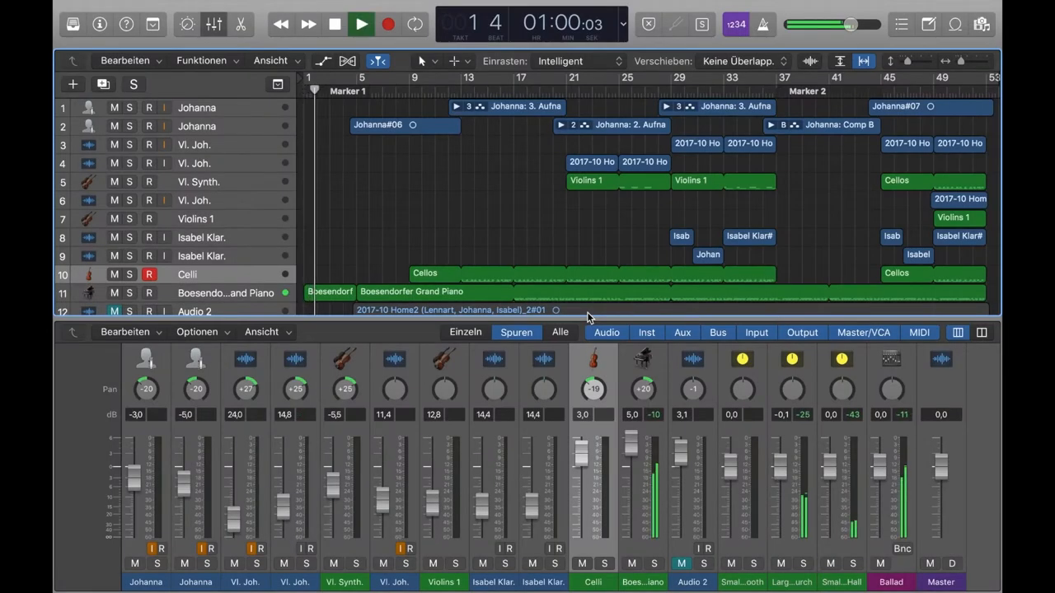
left_click(361, 23)
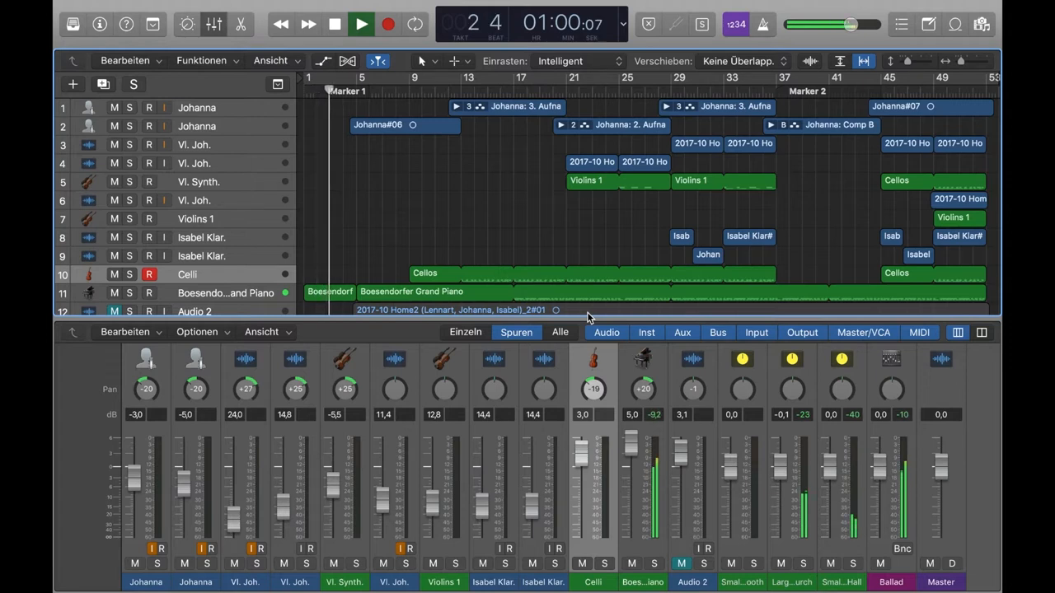
left_click(360, 23)
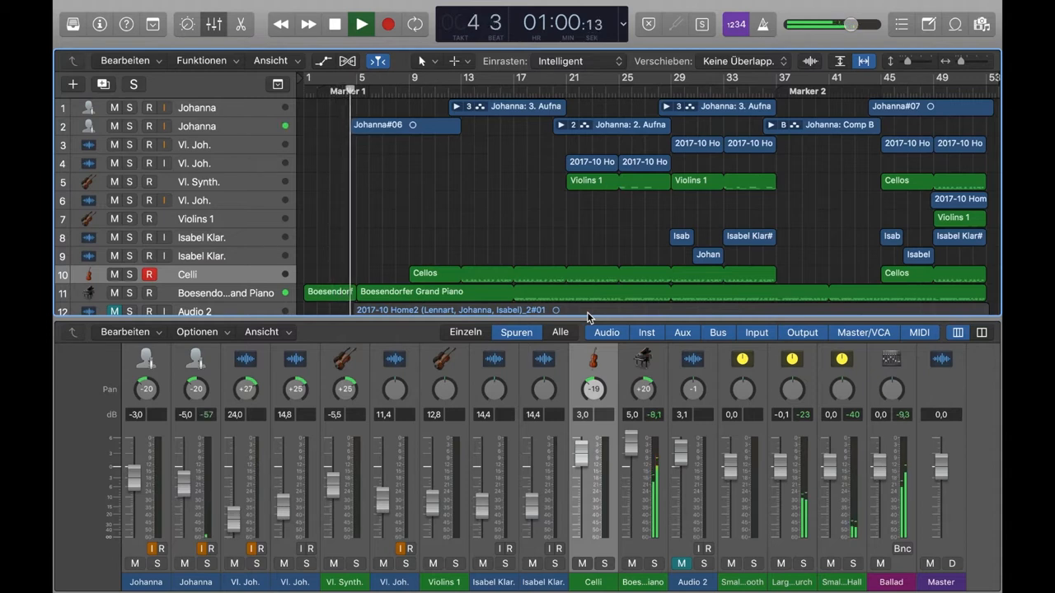
left_click(361, 23)
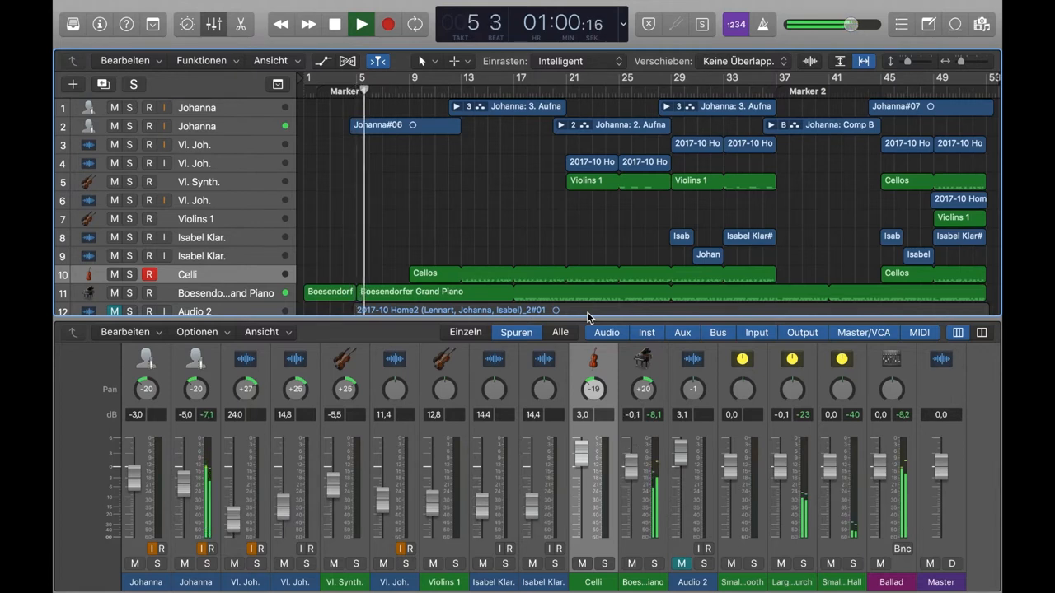
left_click(360, 23)
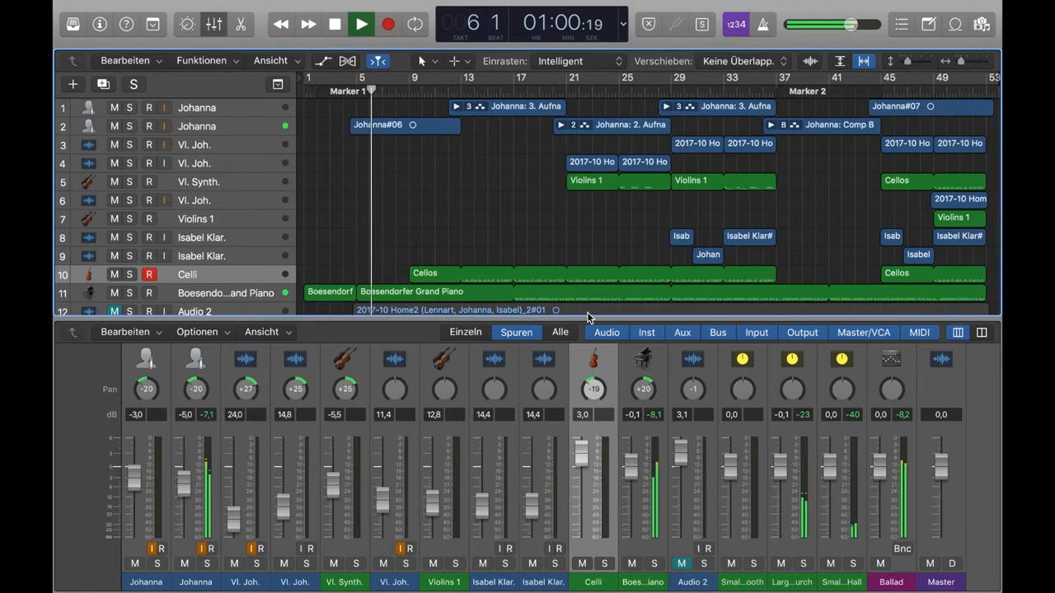